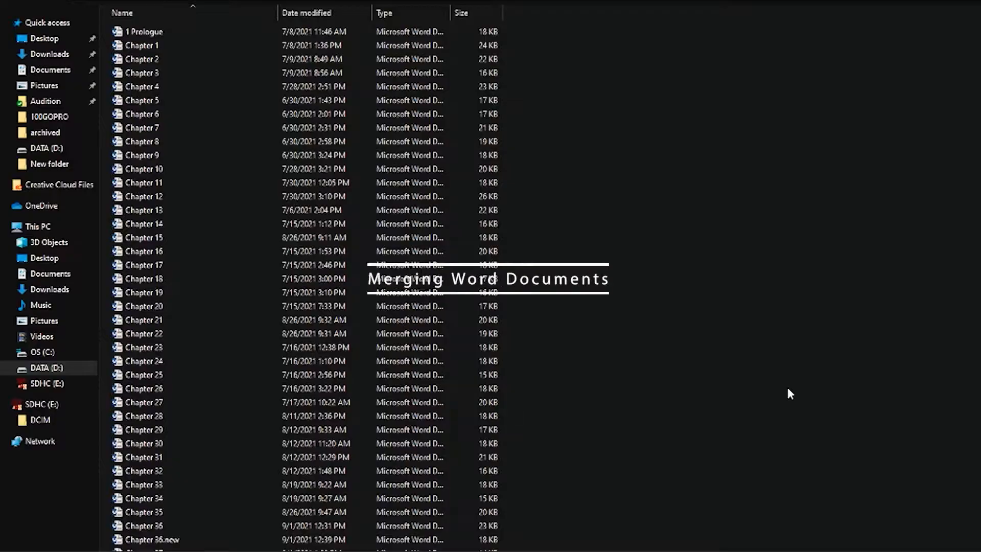
Scroll through the Prologue and chapter files in File Explorer.
scroll("down", 3)
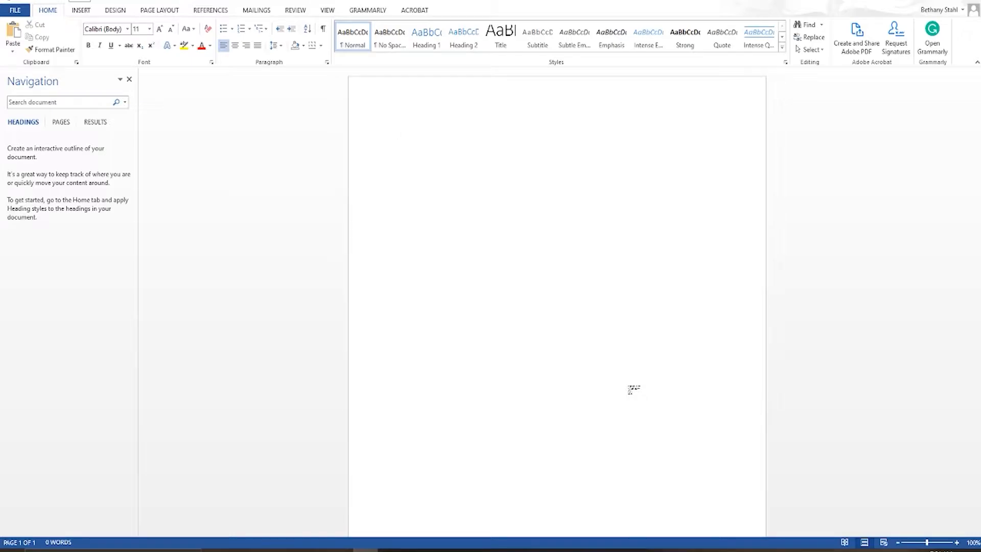
Focus the blank document and switch to Word's Insert ribbon.
left_click(396, 131)
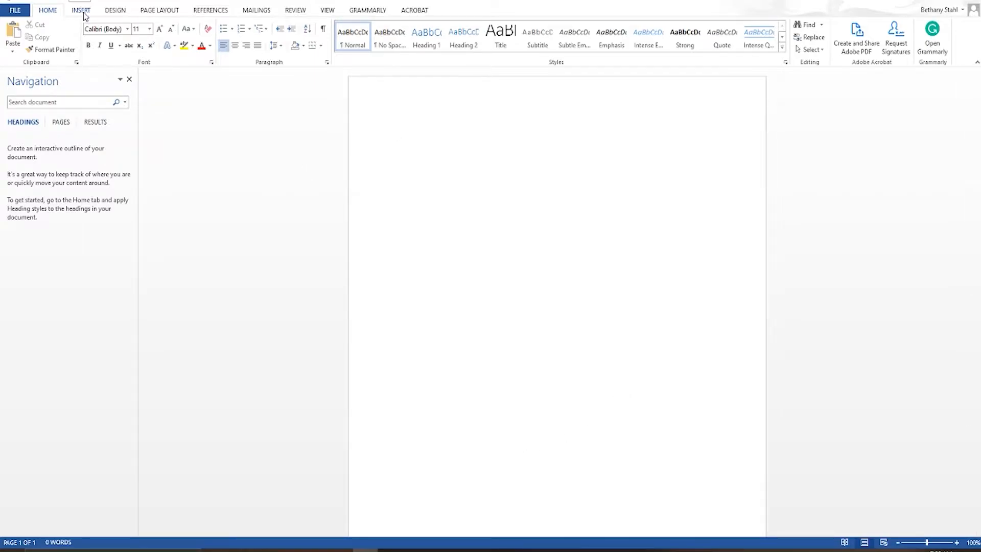
left_click(81, 10)
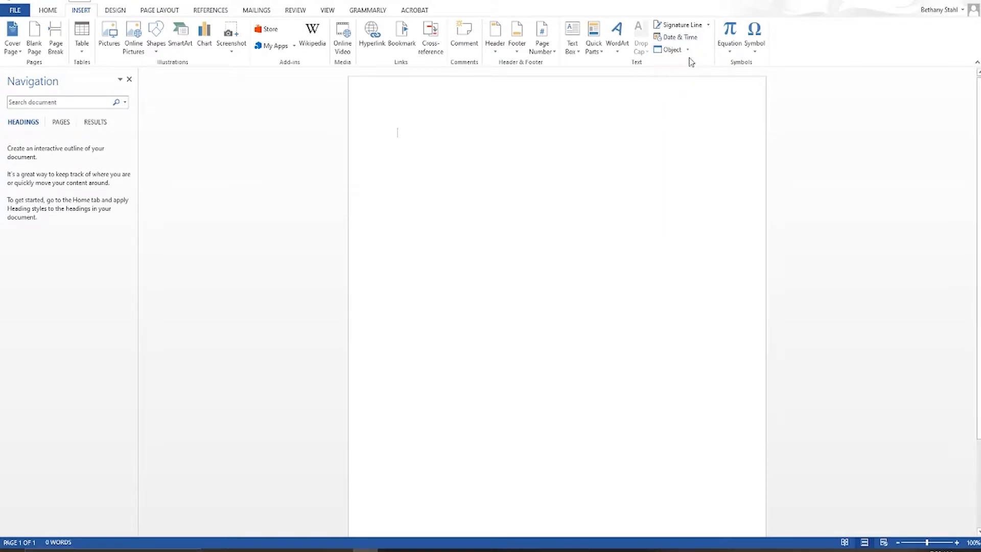
Choose Object > Text from File to reach the Insert File dialog.
left_click(688, 50)
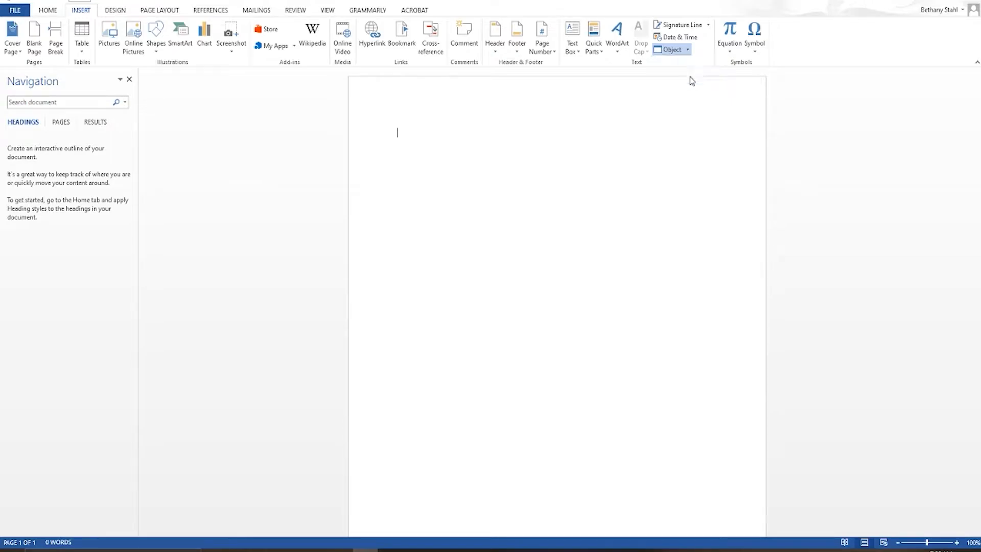
left_click(687, 49)
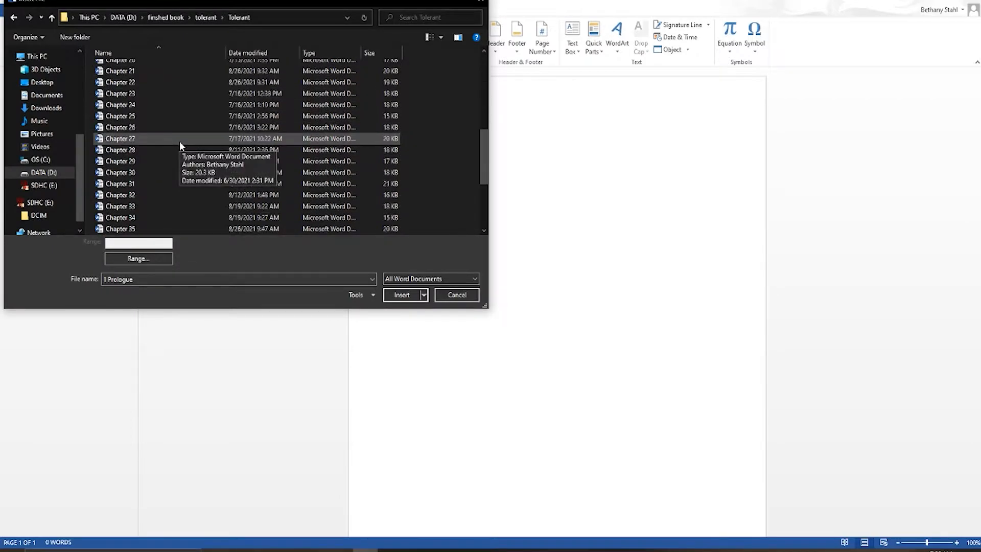
Select Prologue through Chapter 41 and insert them into the document.
scroll("down", 3)
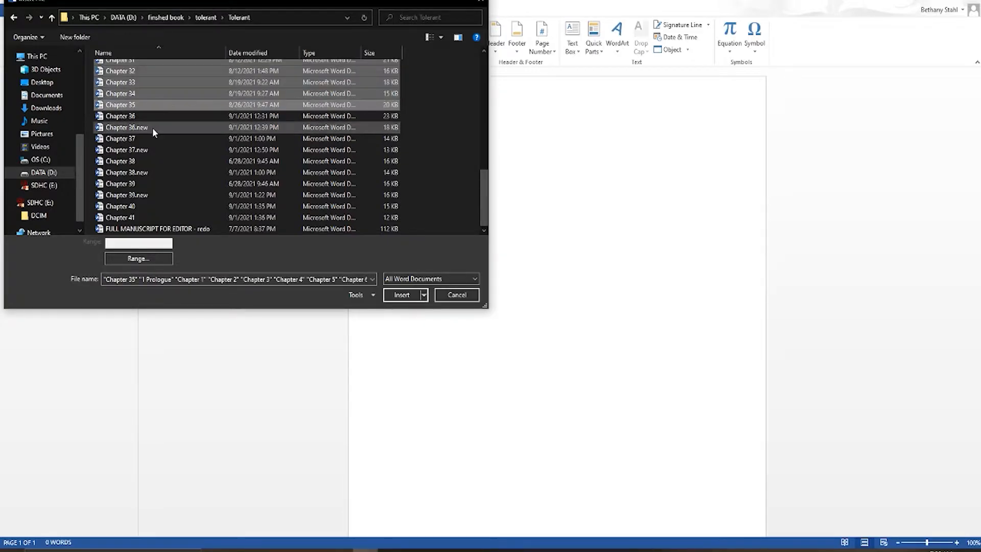
left_click(125, 127)
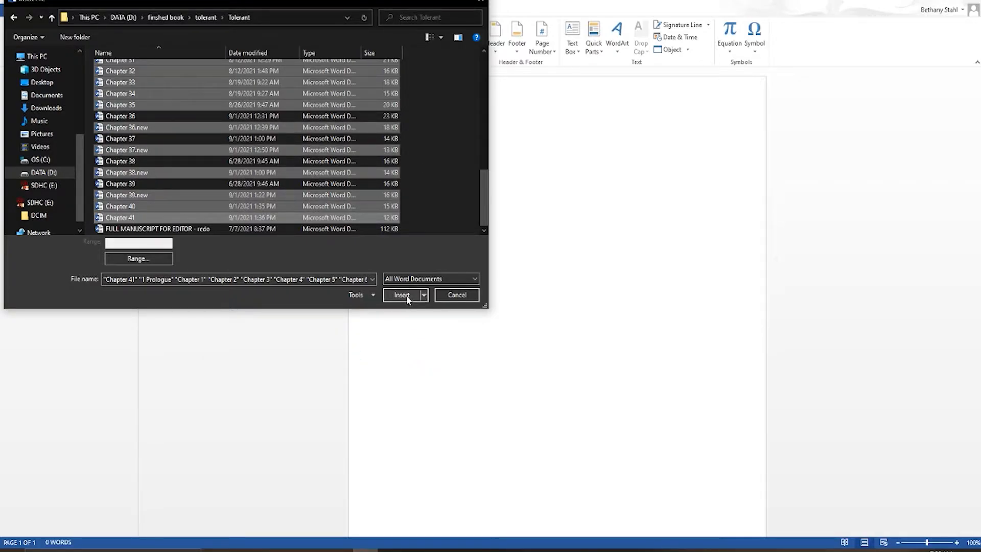
left_click(401, 294)
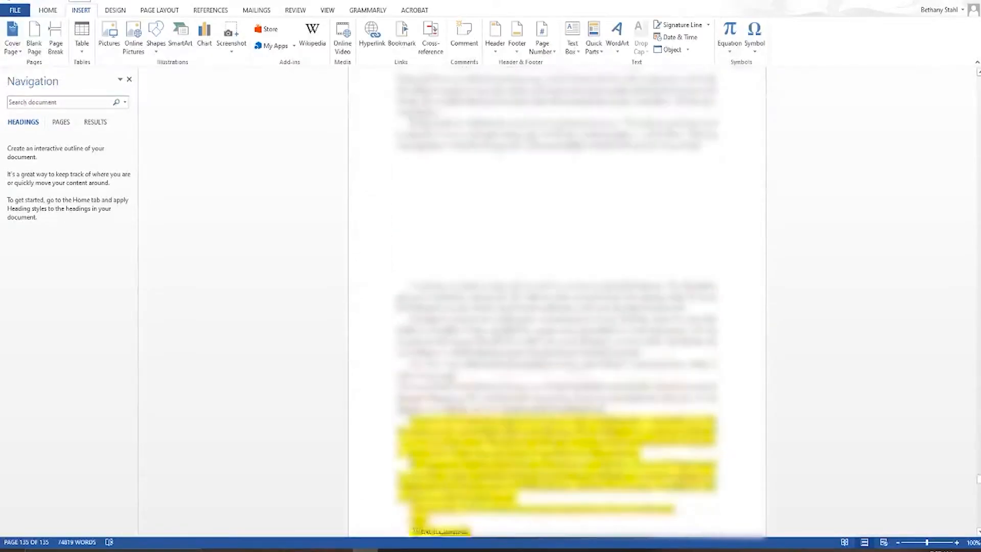
Scroll the merged manuscript to confirm its 135-page length.
scroll("down", 3)
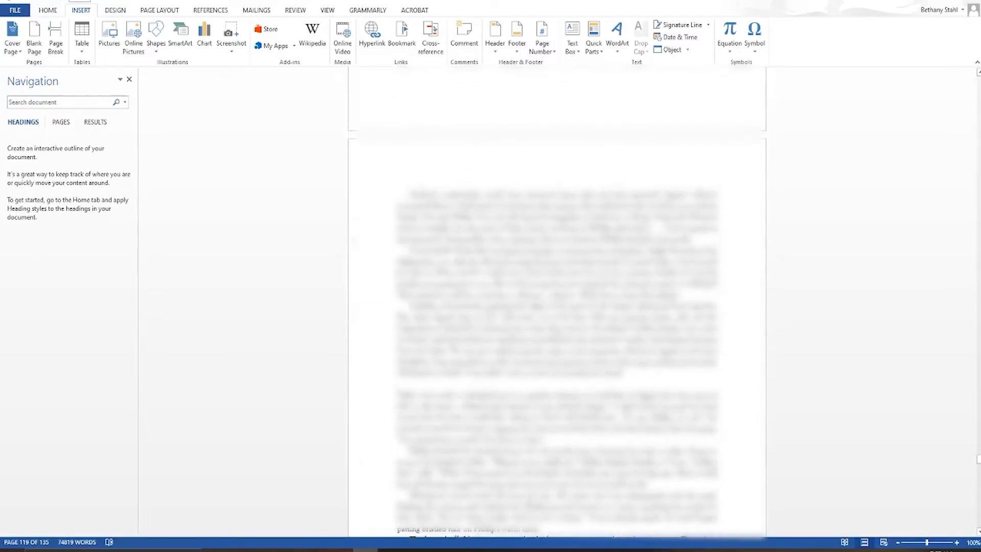
scroll("down", 3)
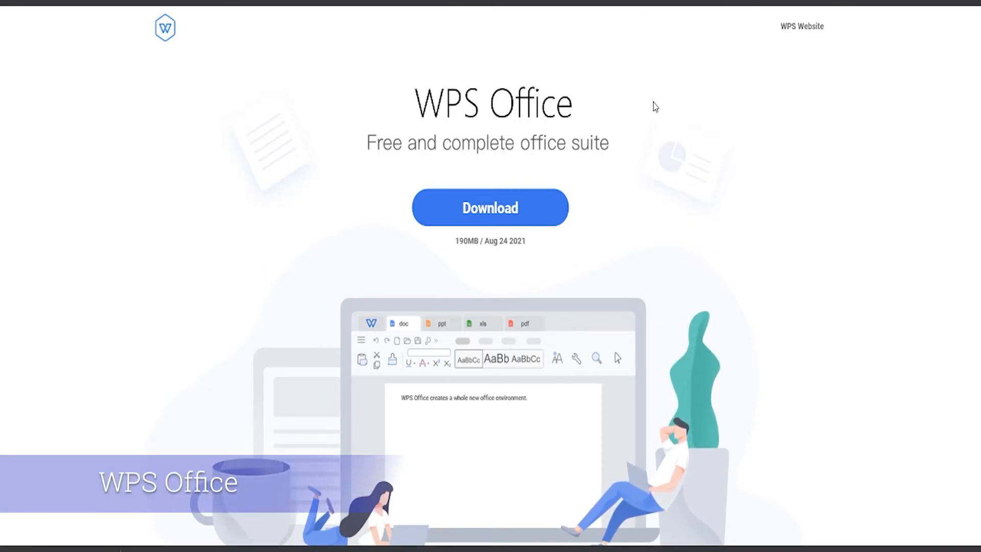
scroll("down", 3)
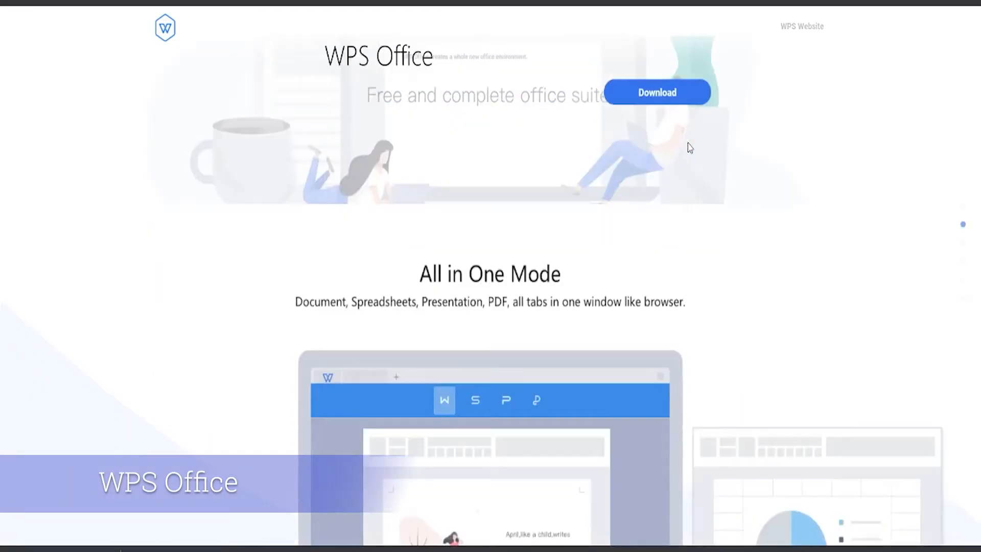
scroll("down", 3)
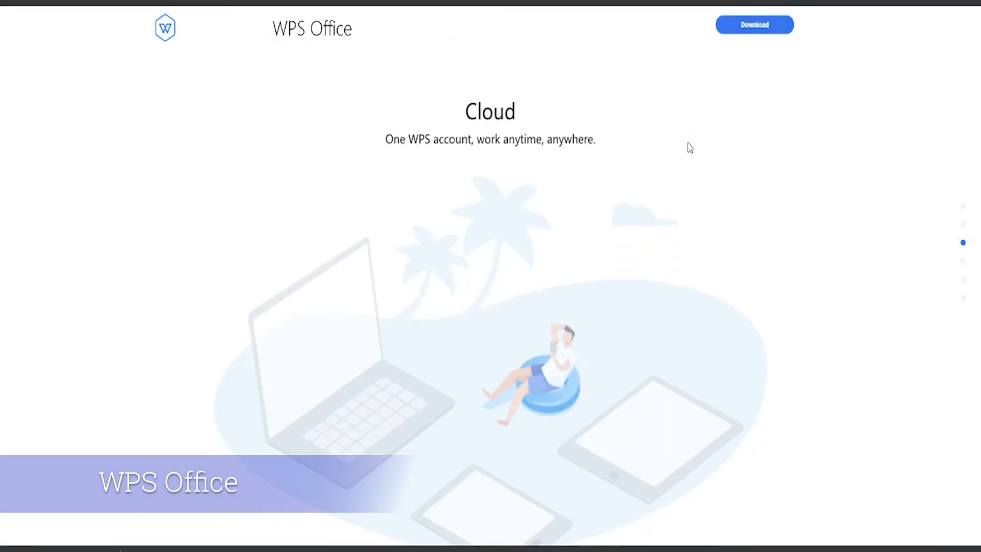